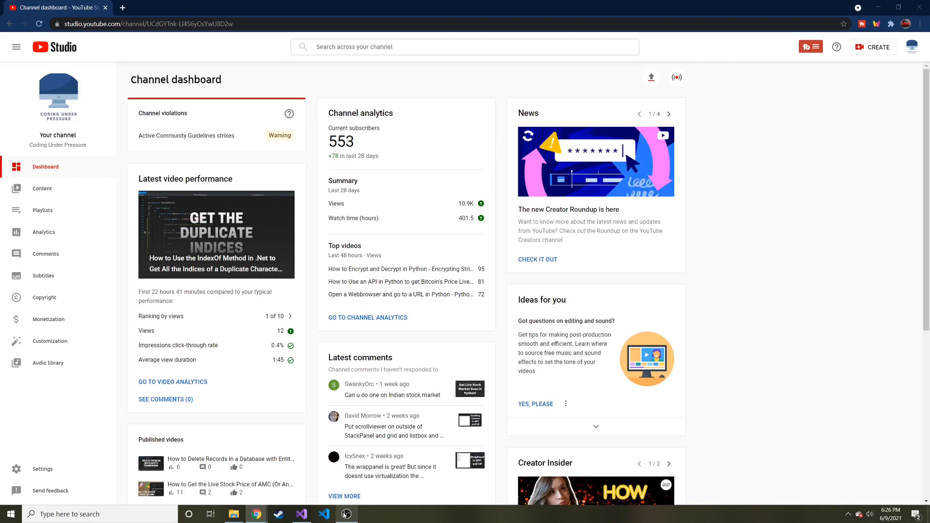
{"action": "mouse_move", "coordinate": [114, 337]}
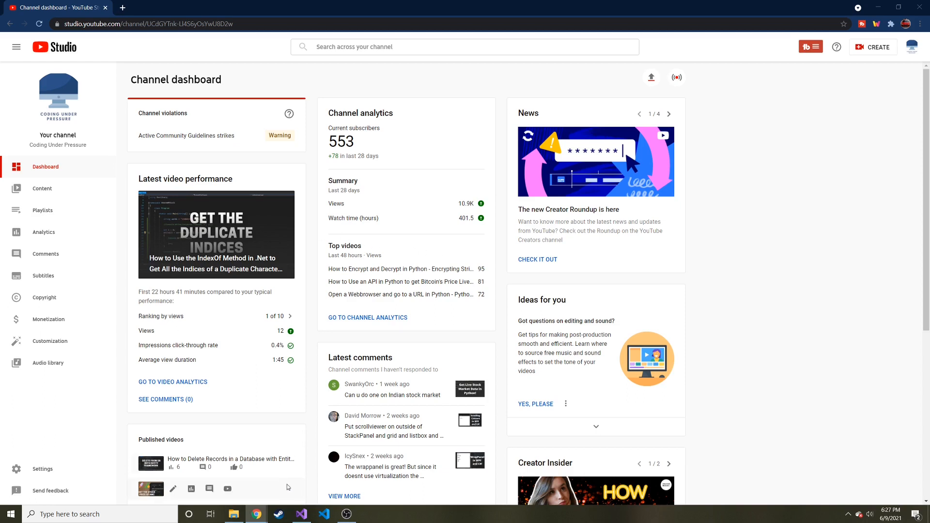
Switch from the YouTube Studio dashboard to the Visual Studio C# console project.
{"action": "left_click", "coordinate": [301, 513]}
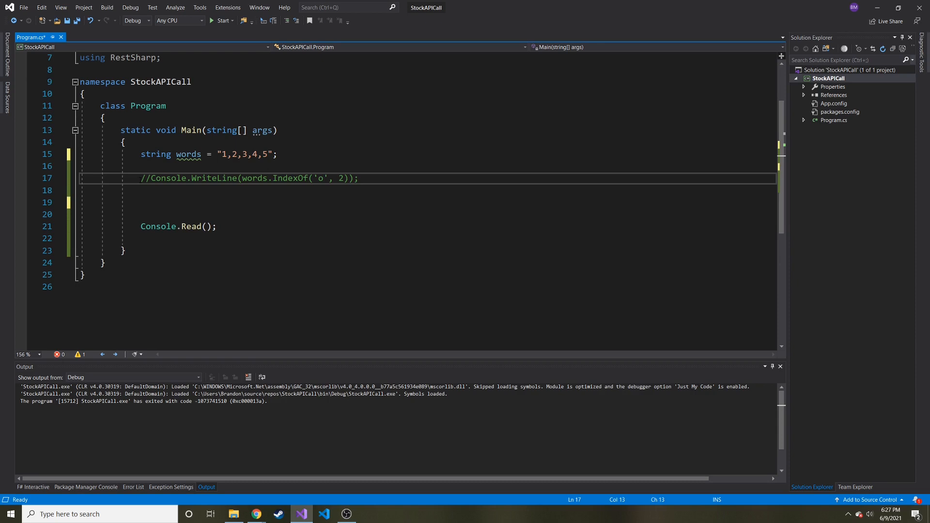
Delete the commented IndexOf line and leave blank lines under the words declaration.
{"action": "key", "text": "Delete"}
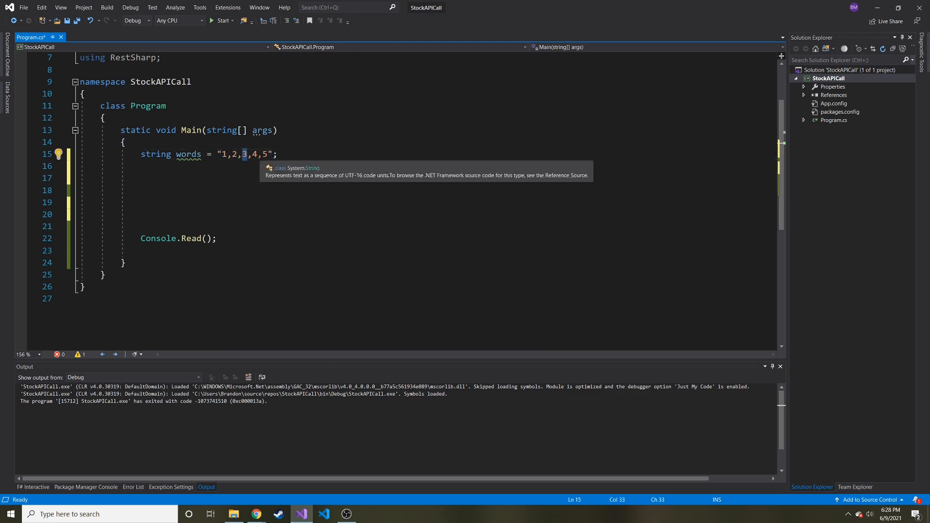
{"action": "left_click", "coordinate": [278, 154]}
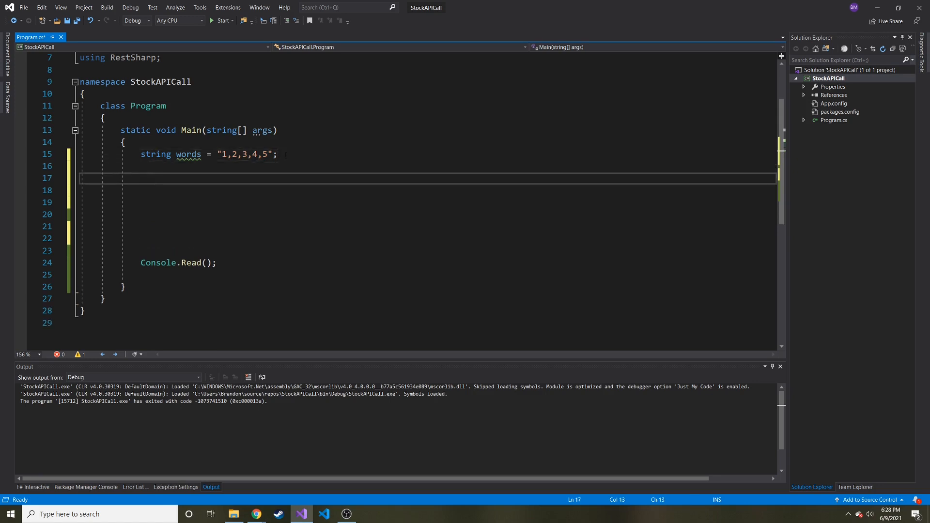
Add Console.WriteLine(words.Split(',')); below words and build and run the program.
{"action": "type", "text": "Console.WriteLine("}
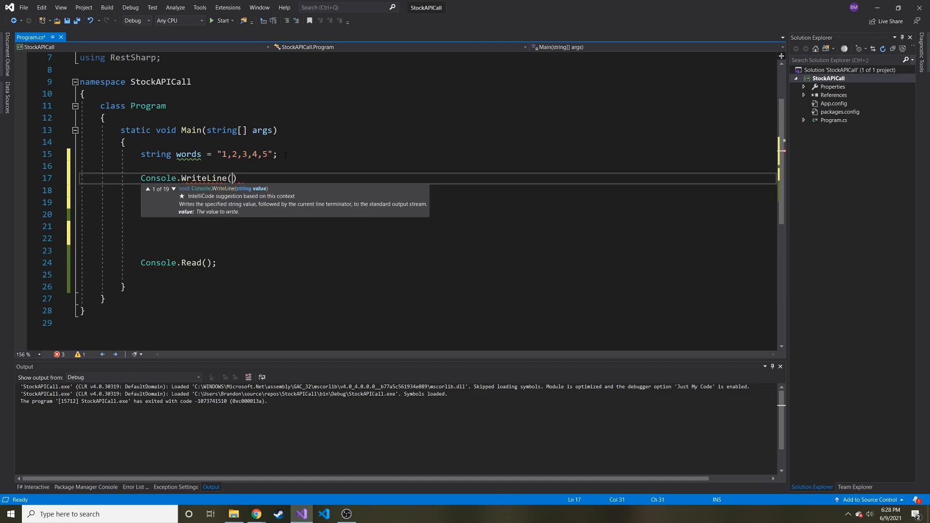
{"action": "type", "text": "words."}
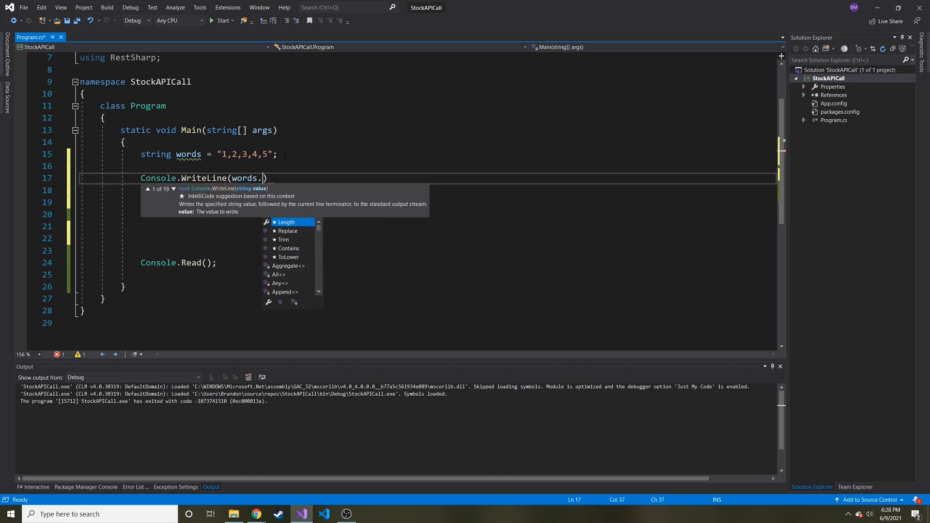
{"action": "type", "text": "Split("}
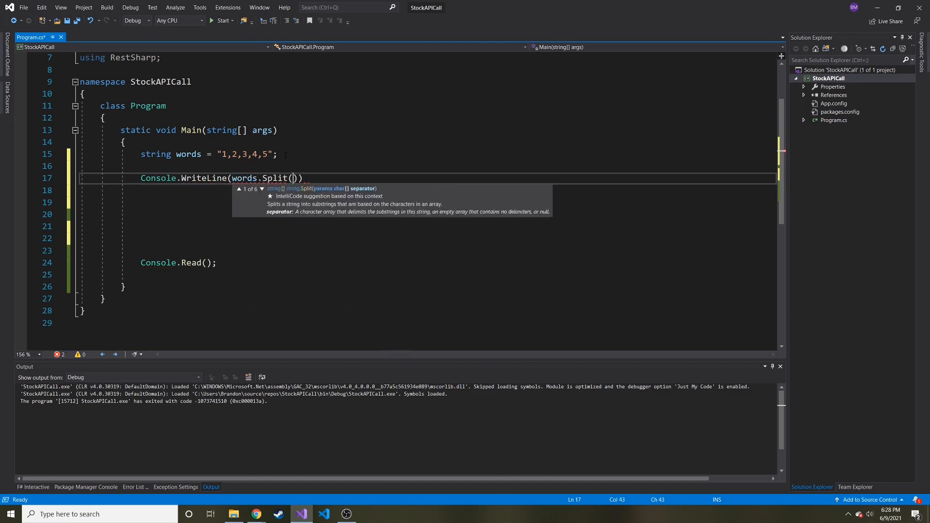
{"action": "type", "text": "'"}
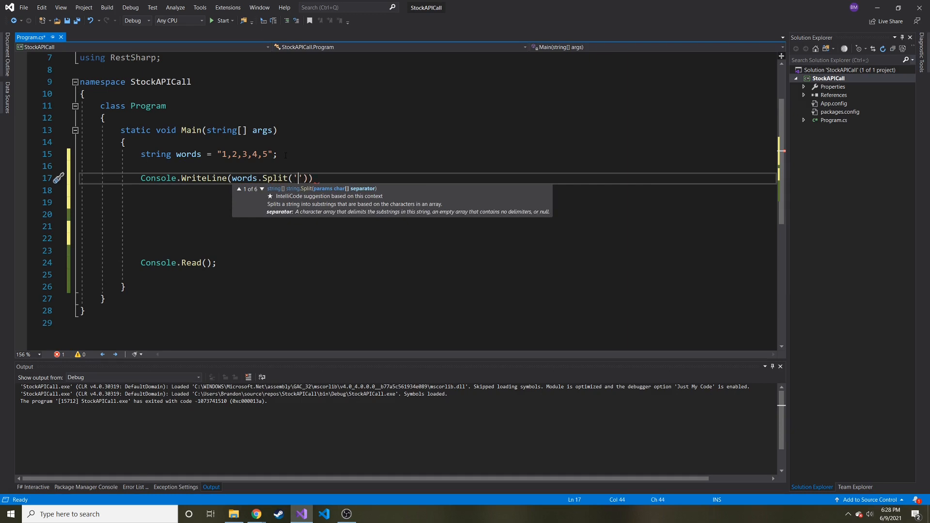
{"action": "type", "text": ","}
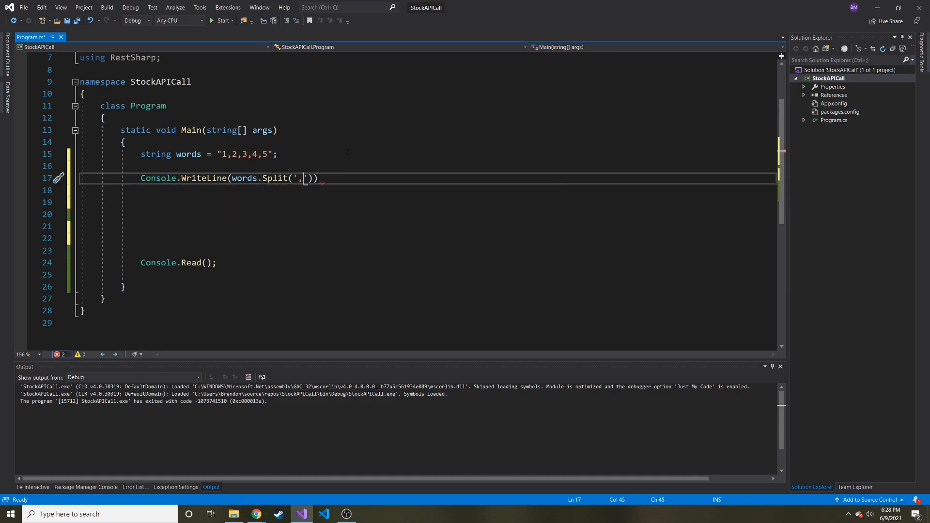
{"action": "type", "text": ";"}
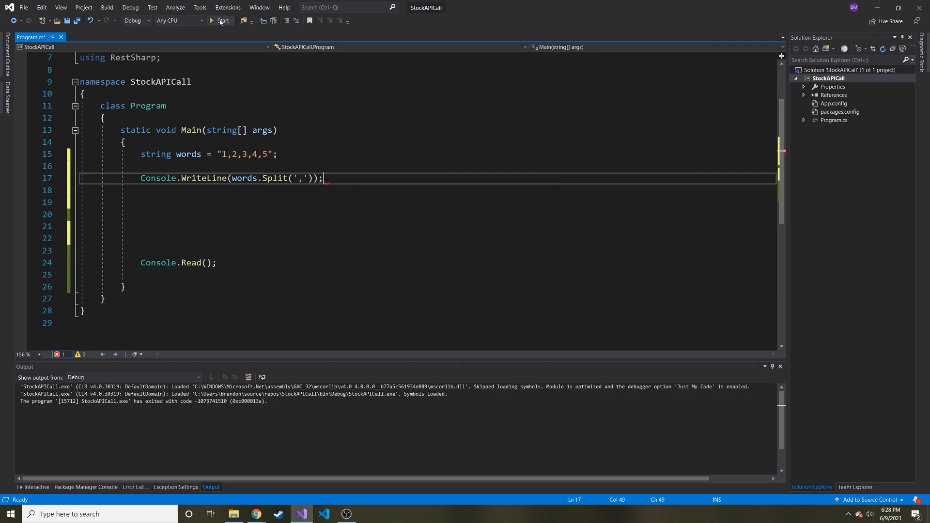
{"action": "left_click", "coordinate": [223, 21]}
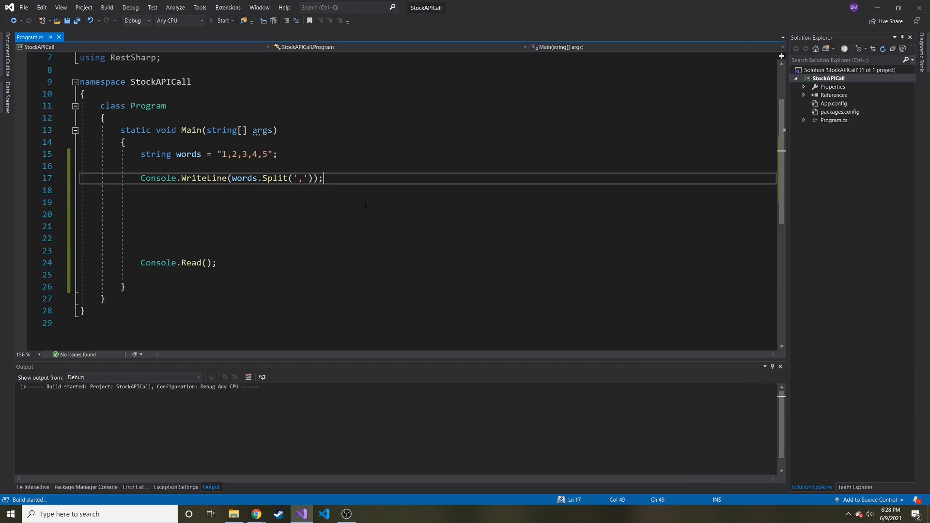
{"action": "left_click", "coordinate": [224, 20]}
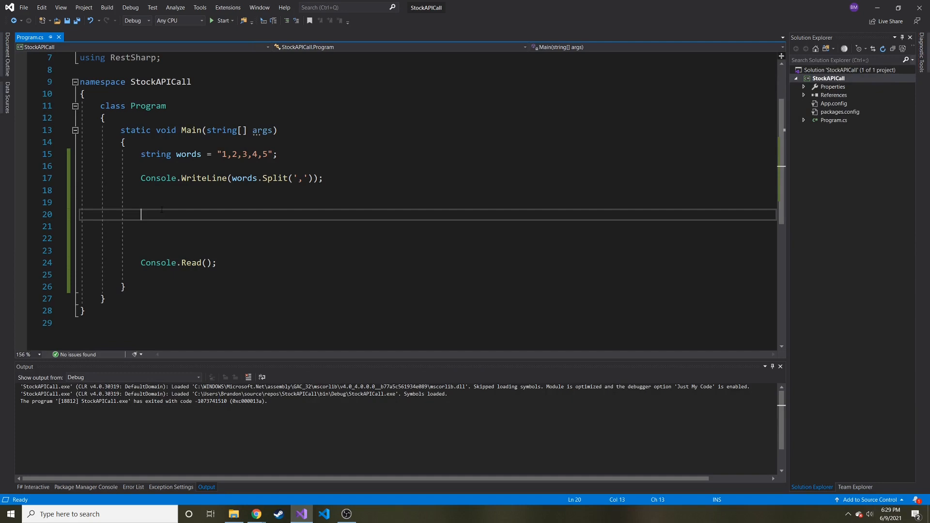
Write a foreach(var a in words.Split(',')) loop header under the print statement.
{"action": "key", "text": "Up"}
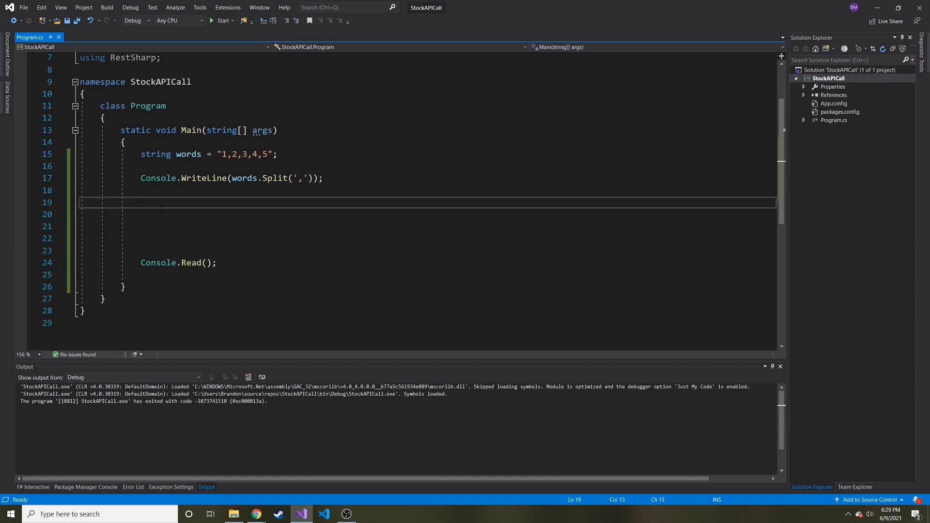
{"action": "type", "text": "foreach( var"}
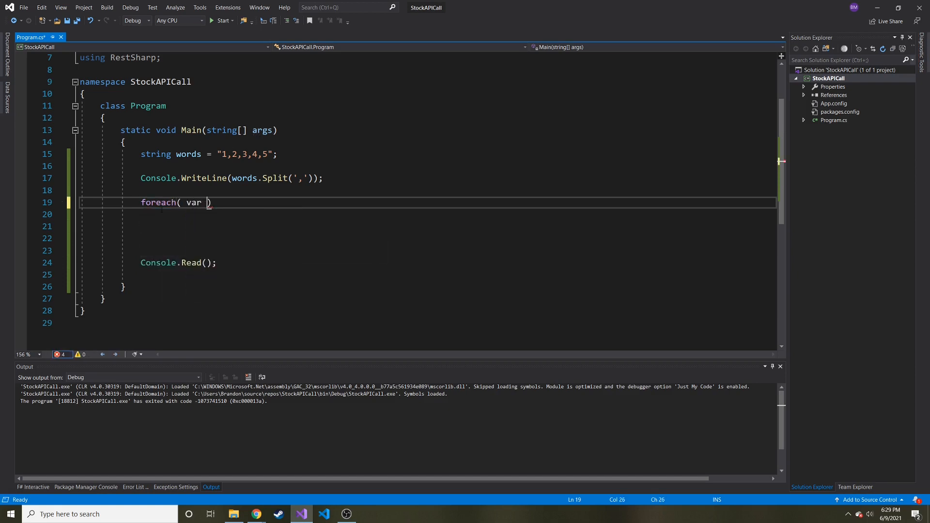
{"action": "type", "text": "a in"}
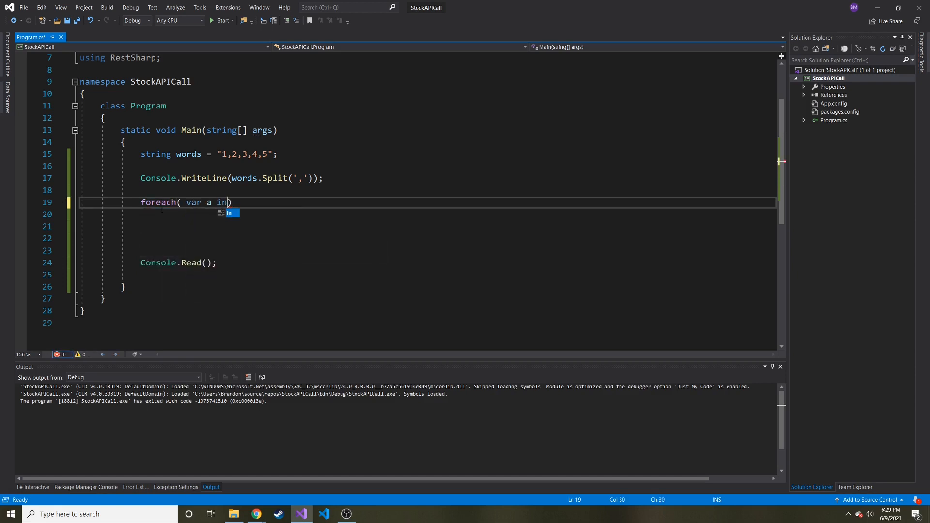
{"action": "type", "text": "words"}
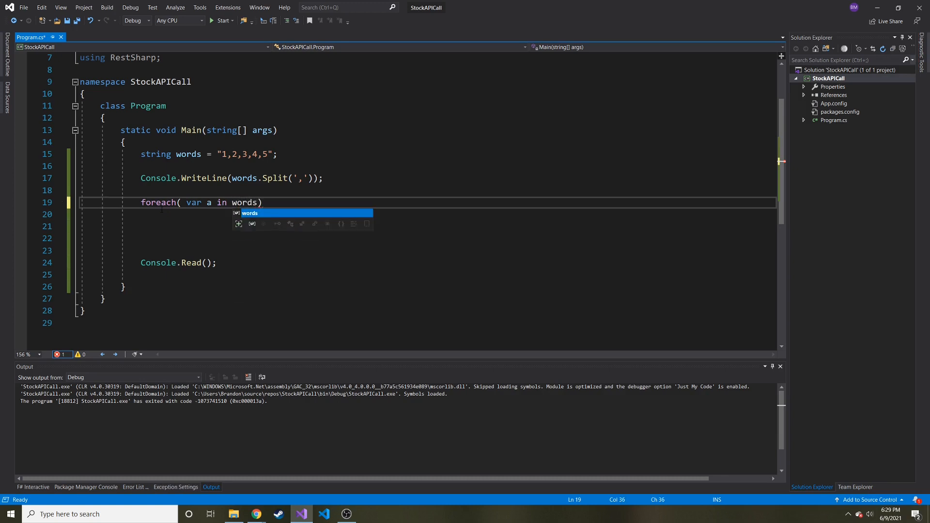
{"action": "type", "text": ".Split("}
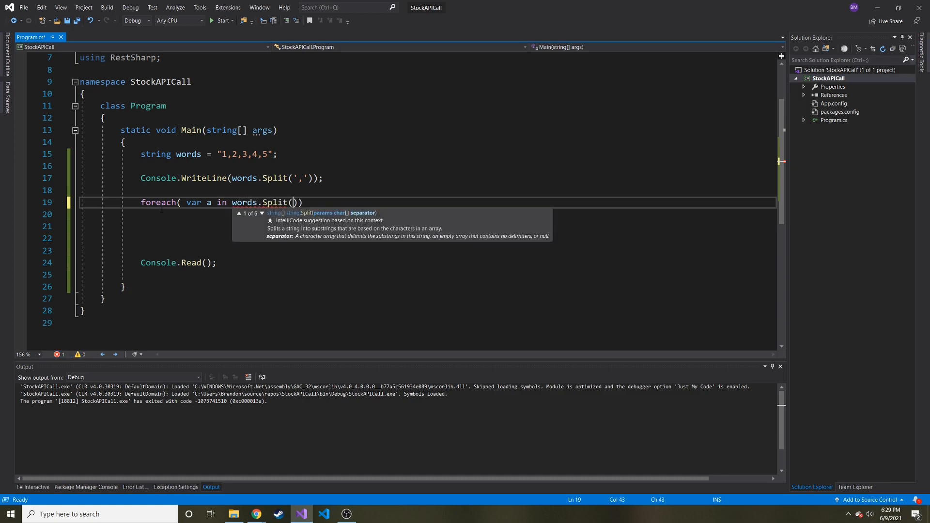
{"action": "type", "text": "','"}
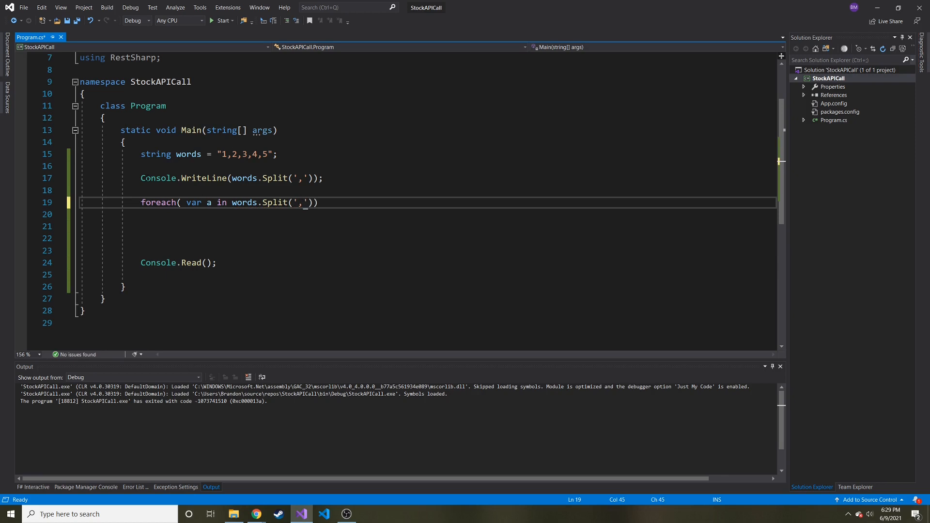
Replace the old print with Console.WriteLine(a); inside the loop and run it.
{"action": "double_click", "coordinate": [158, 178]}
{"action": "type", "text": "{"}
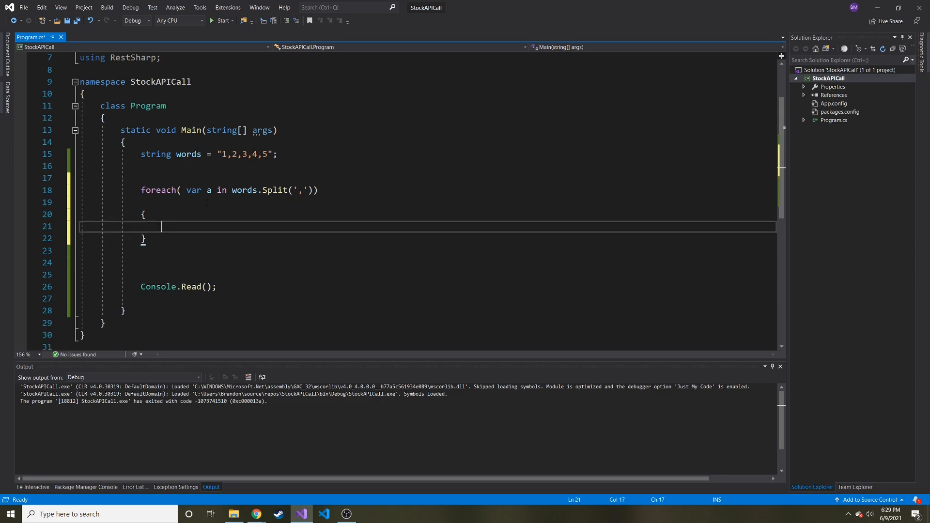
{"action": "type", "text": "cons"}
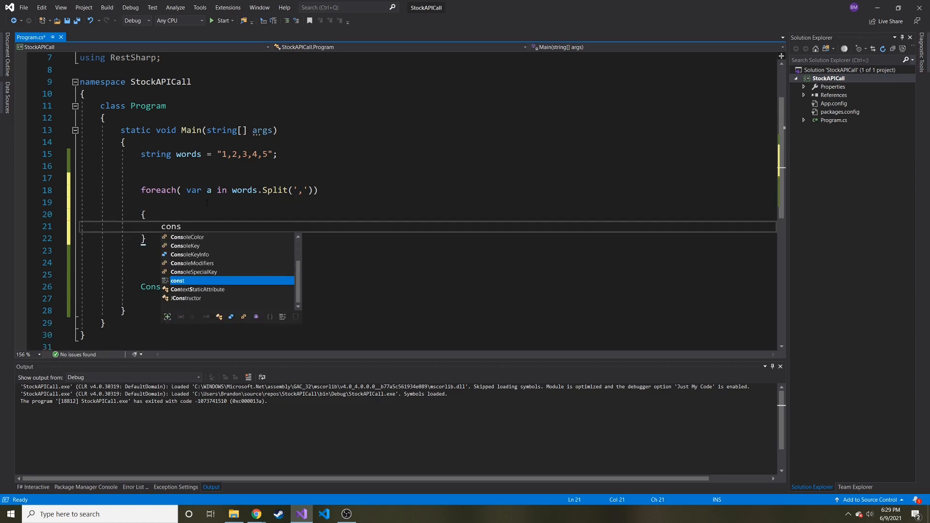
{"action": "type", "text": "Console.WriteLine("}
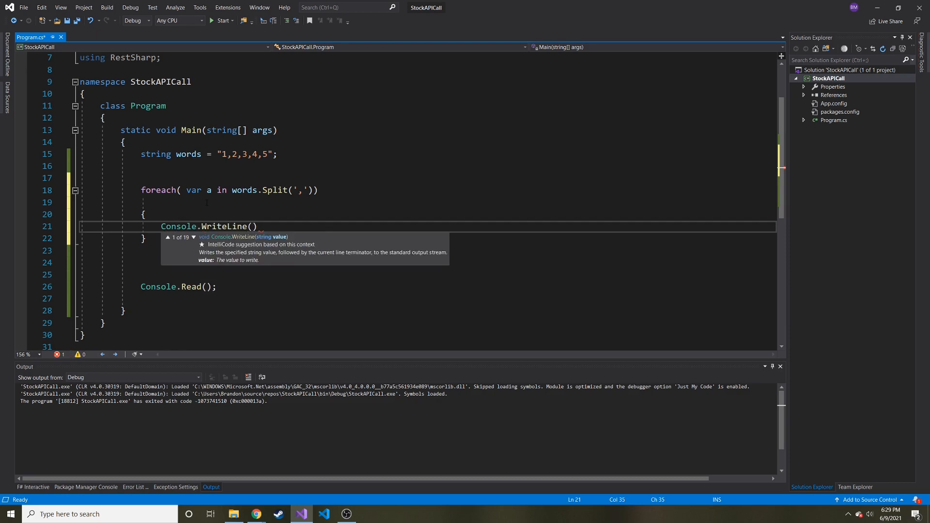
{"action": "type", "text": "a);"}
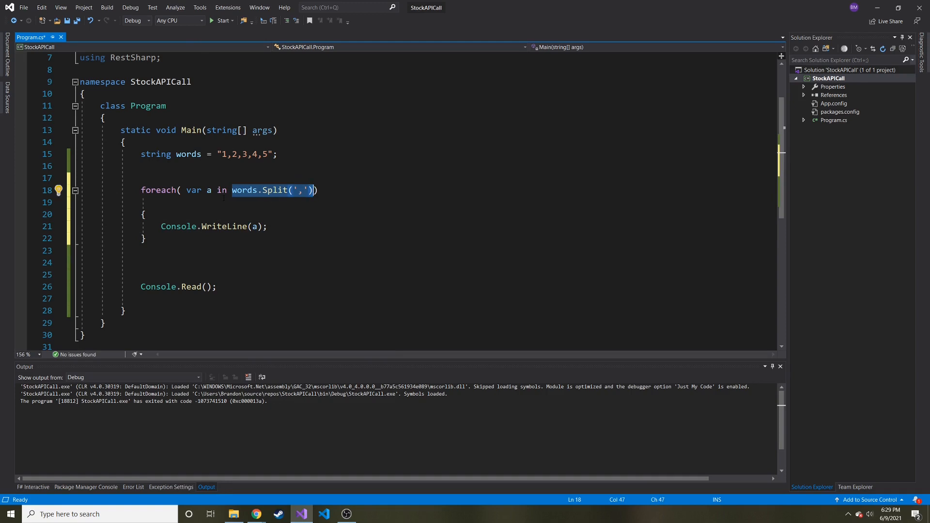
{"action": "mouse_move", "coordinate": [222, 20]}
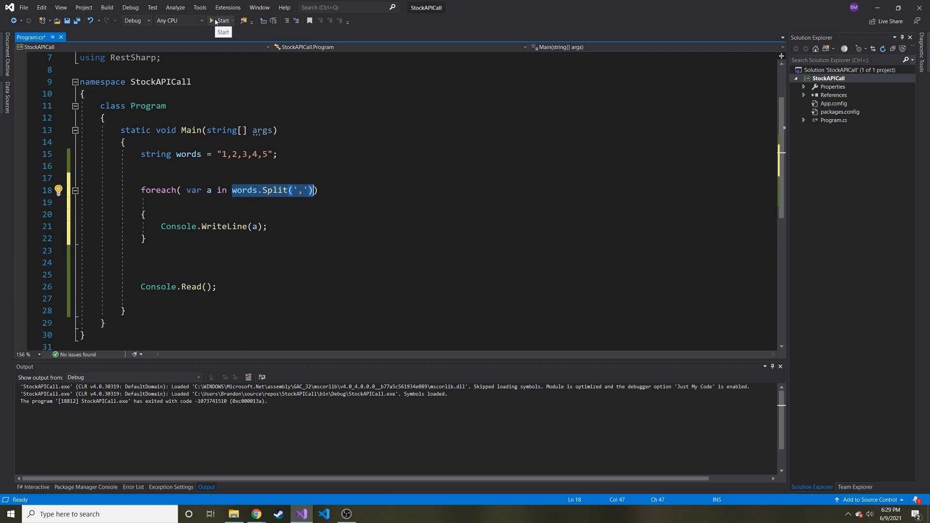
{"action": "left_click", "coordinate": [220, 20]}
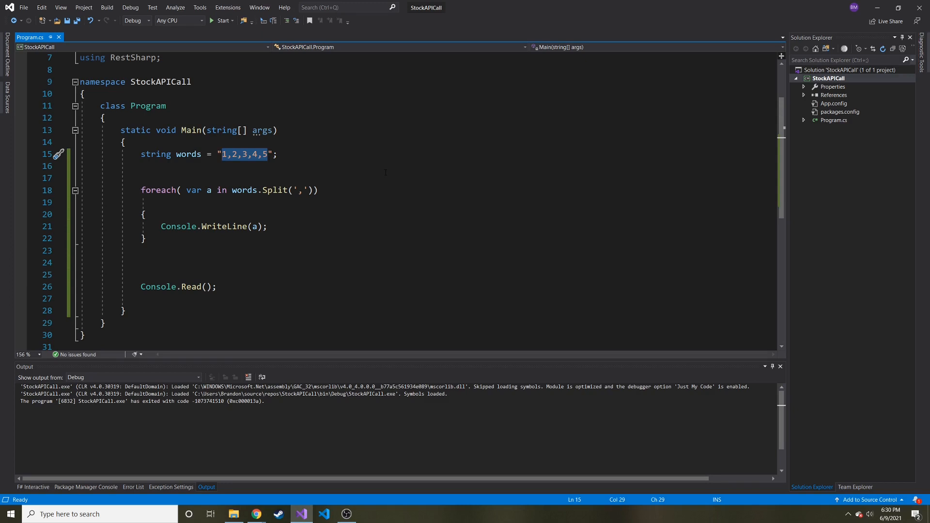
Change words to "This is really fun. I am learning to code." and tidy the foreach spacing.
{"action": "type", "text": "This is"}
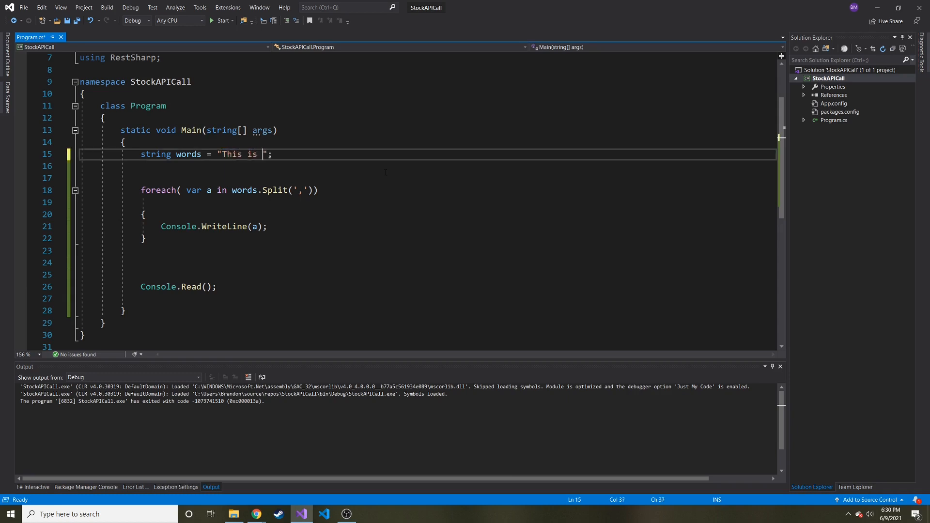
{"action": "type", "text": "really fun"}
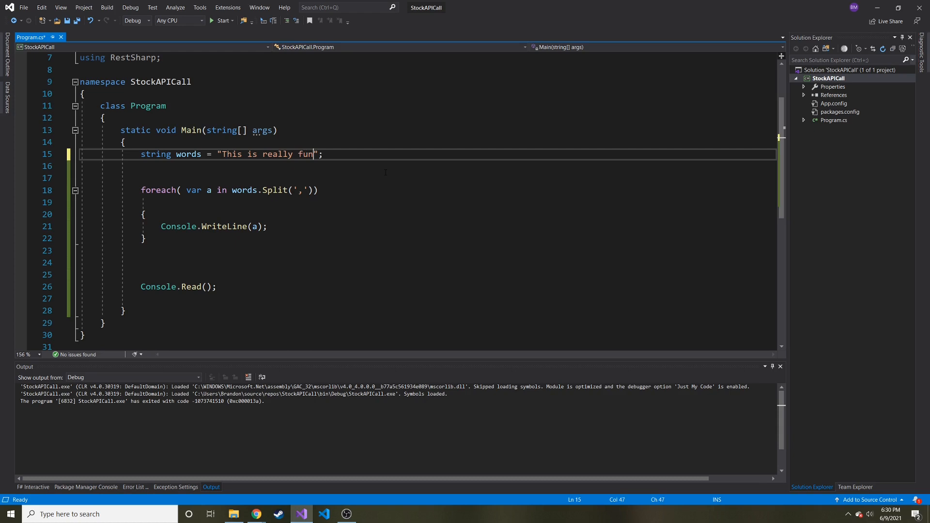
{"action": "type", "text": "."}
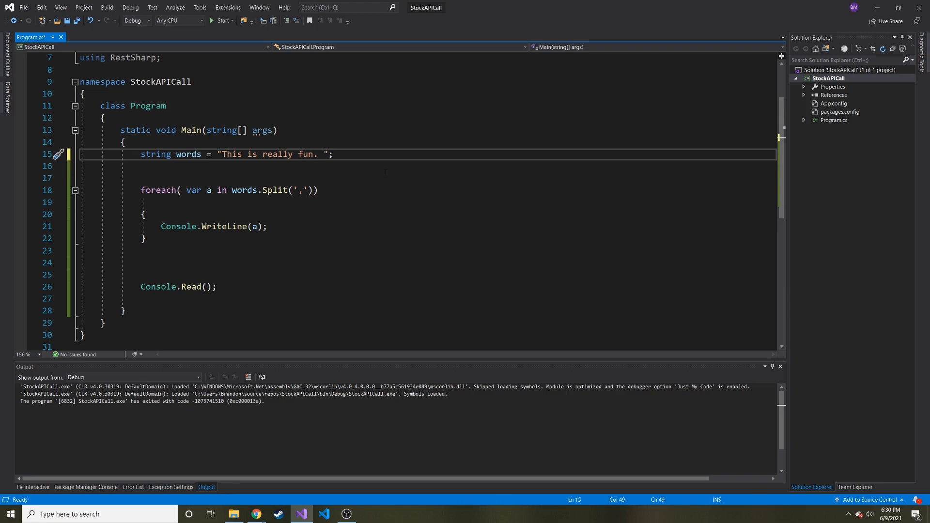
{"action": "type", "text": "I am"}
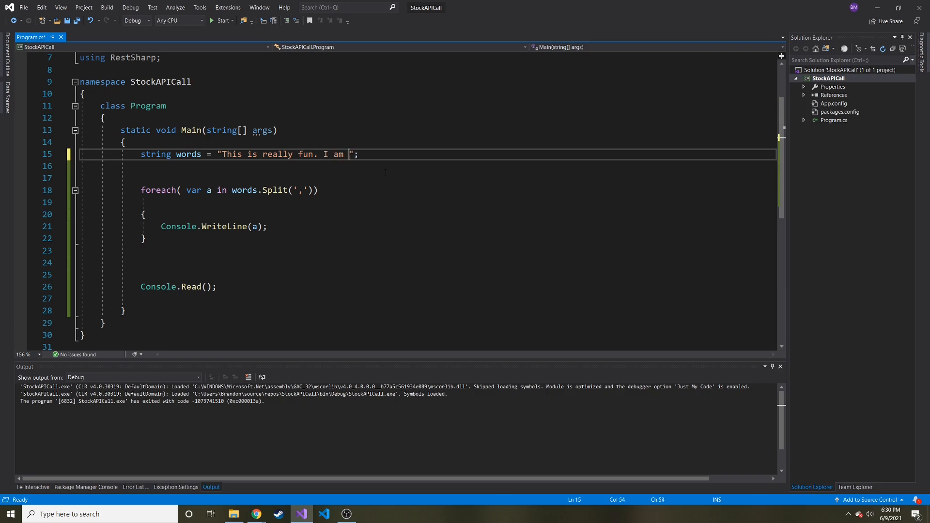
{"action": "type", "text": "learning to cod"}
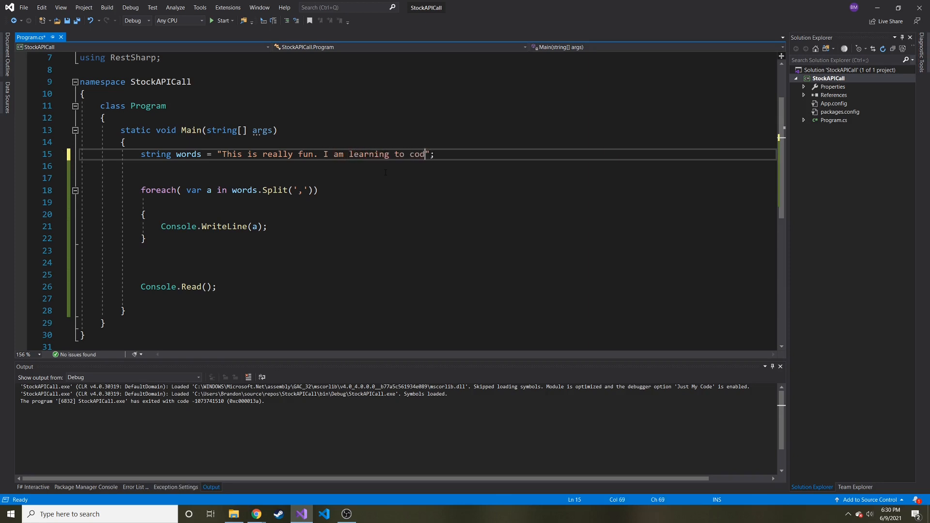
{"action": "type", "text": "e."}
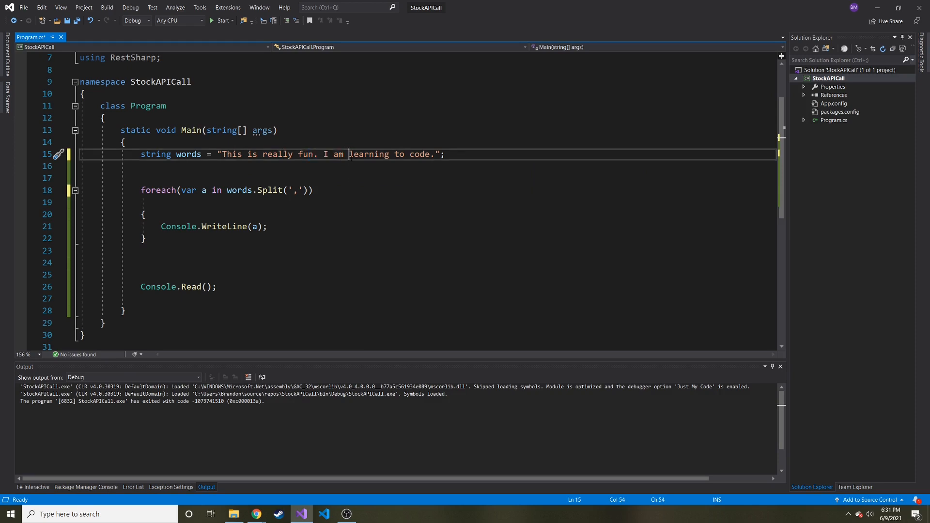
{"action": "left_click", "coordinate": [317, 154]}
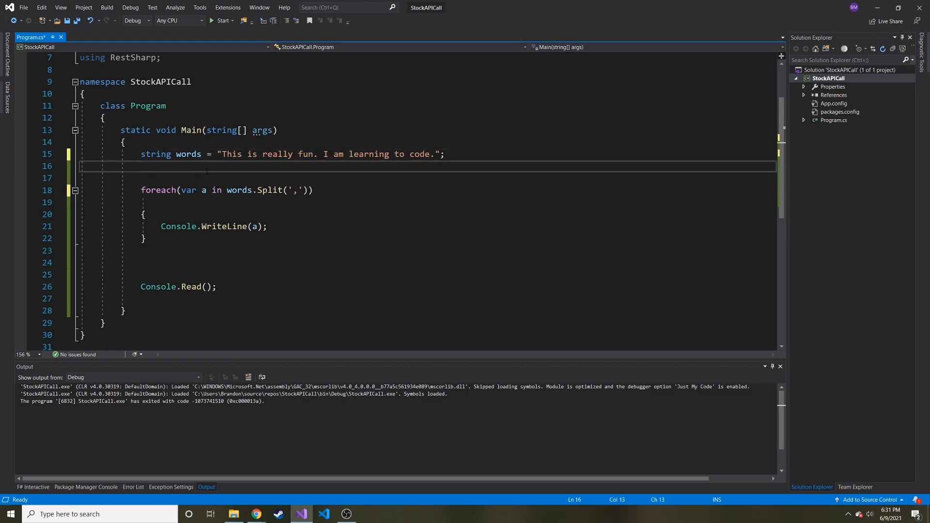
{"action": "left_click", "coordinate": [141, 165]}
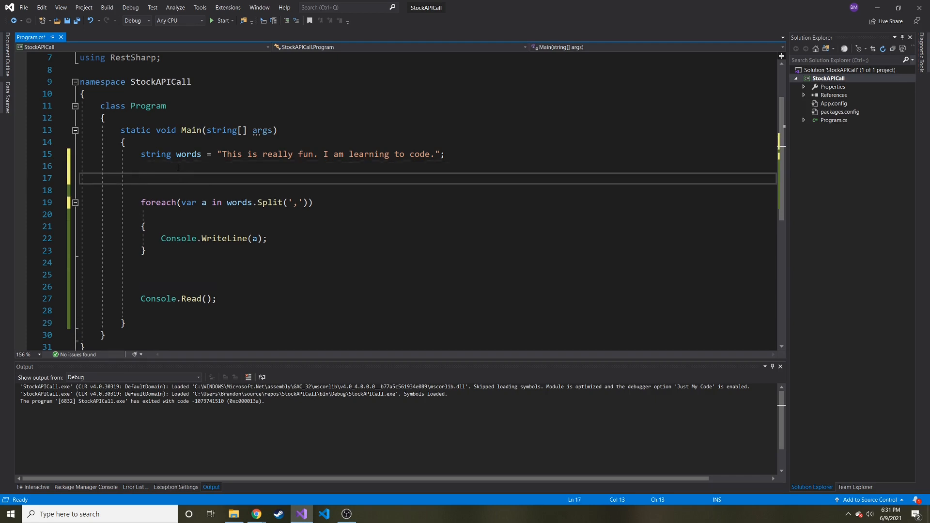
Declare char[] delimiters = new char[] { ' ', '.' }; below the words string.
{"action": "type", "text": "char[]"}
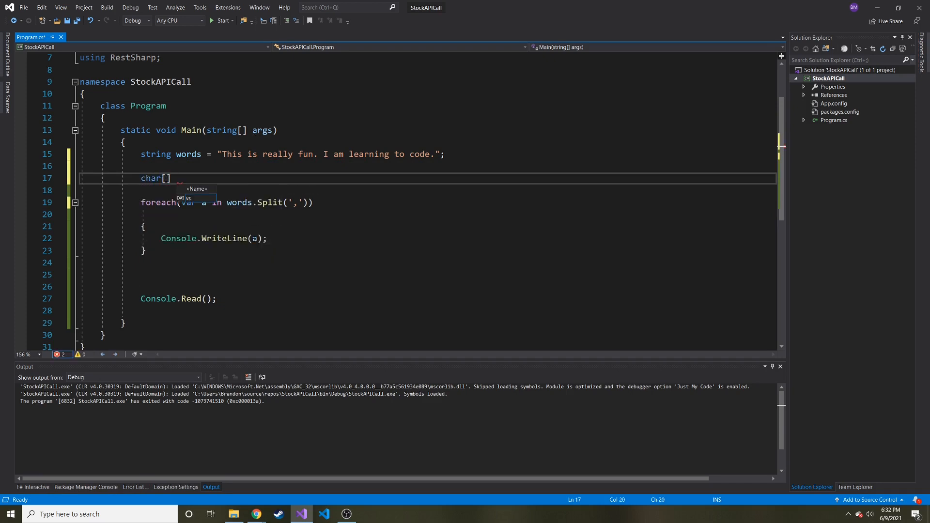
{"action": "type", "text": "delimi"}
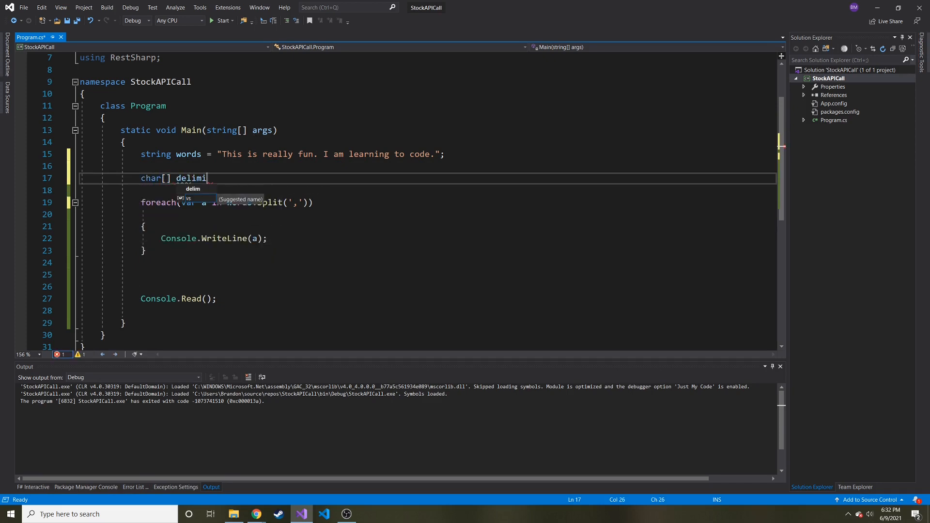
{"action": "type", "text": "ters"}
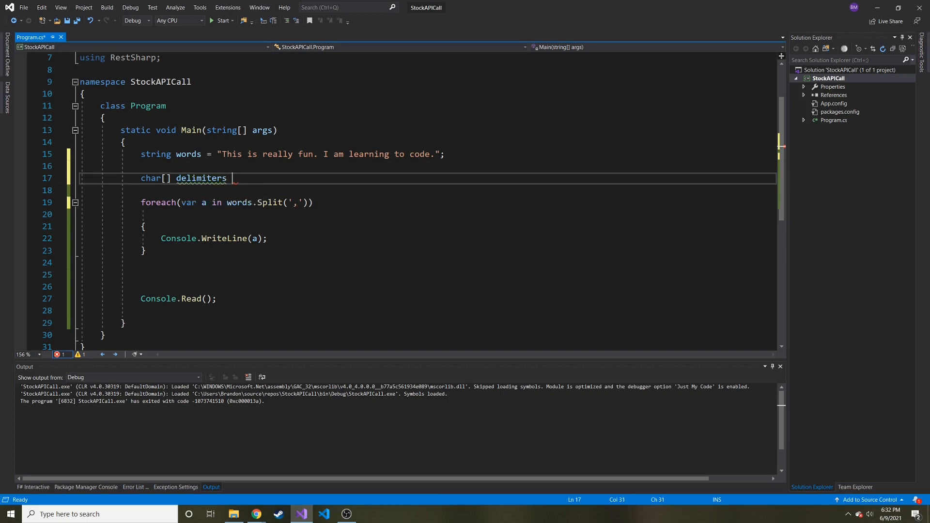
{"action": "type", "text": "= new"}
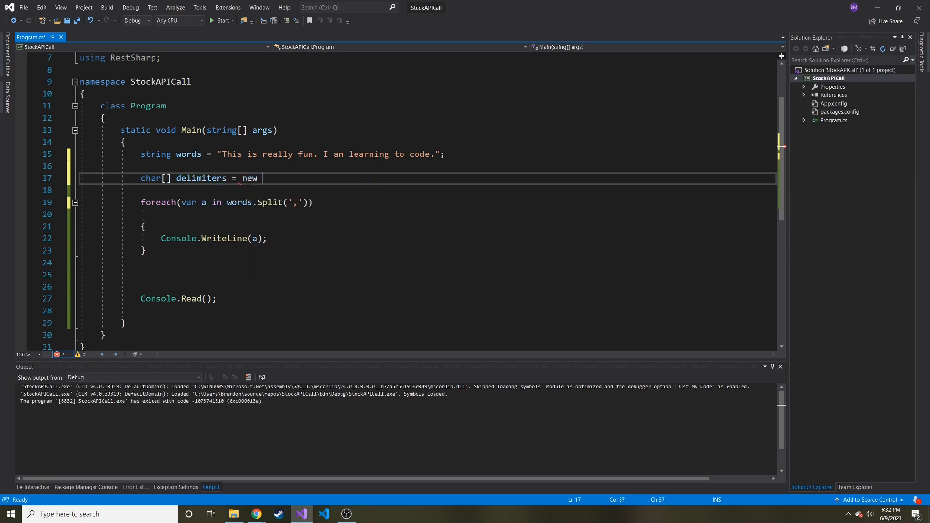
{"action": "type", "text": "char"}
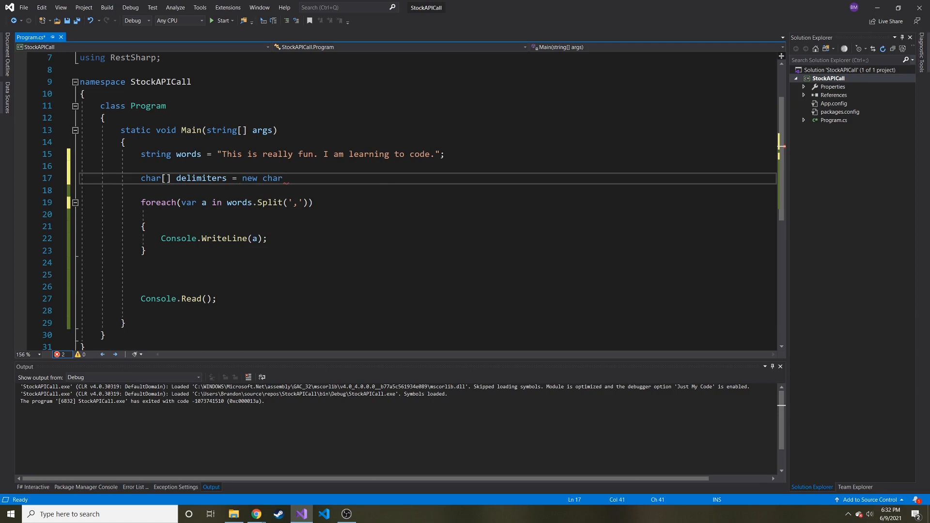
{"action": "type", "text": "[]"}
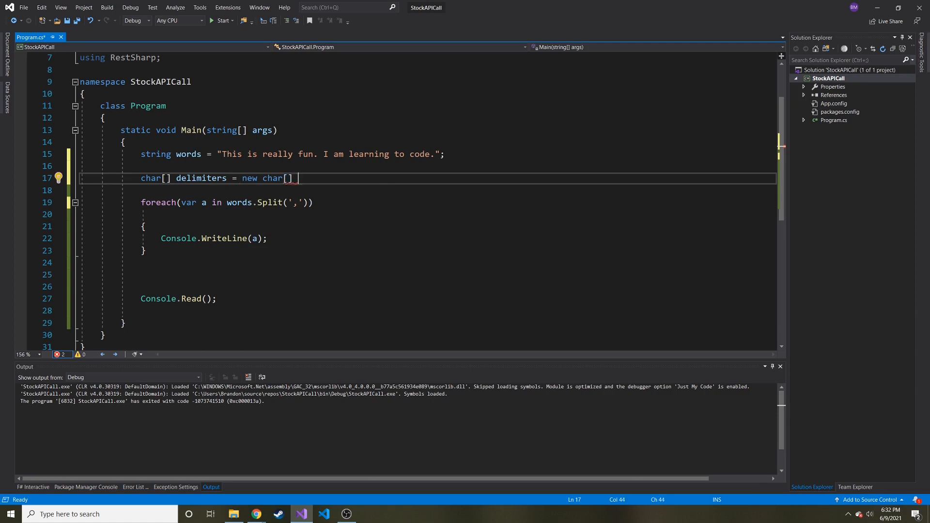
{"action": "type", "text": "{}"}
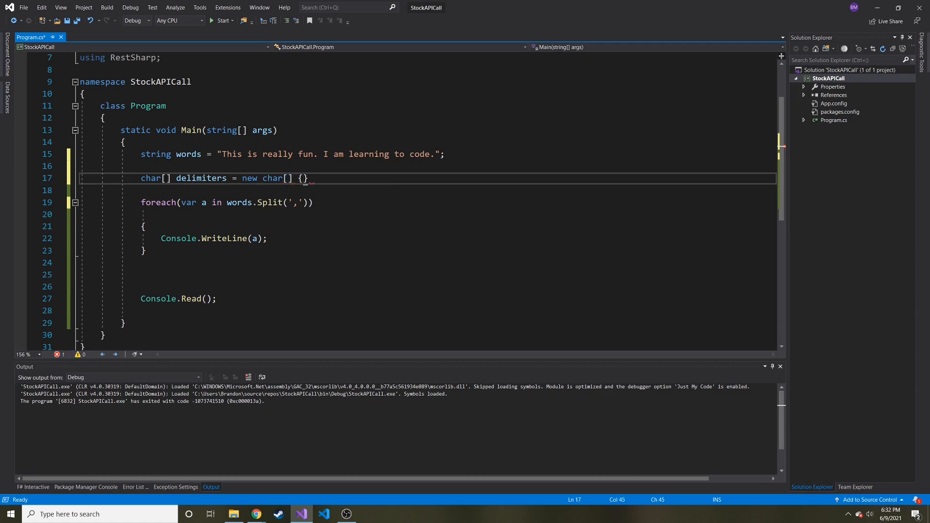
{"action": "type", "text": "' ', '.';"}
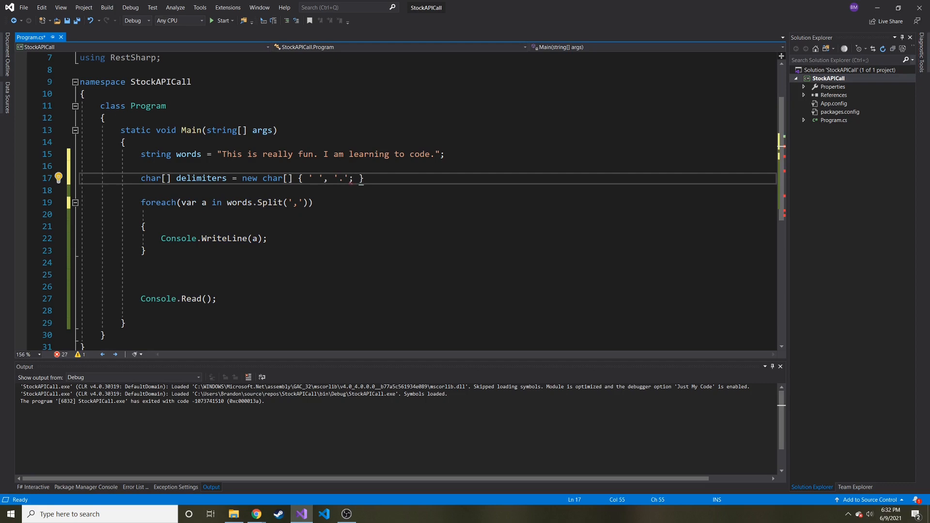
{"action": "type", "text": "};"}
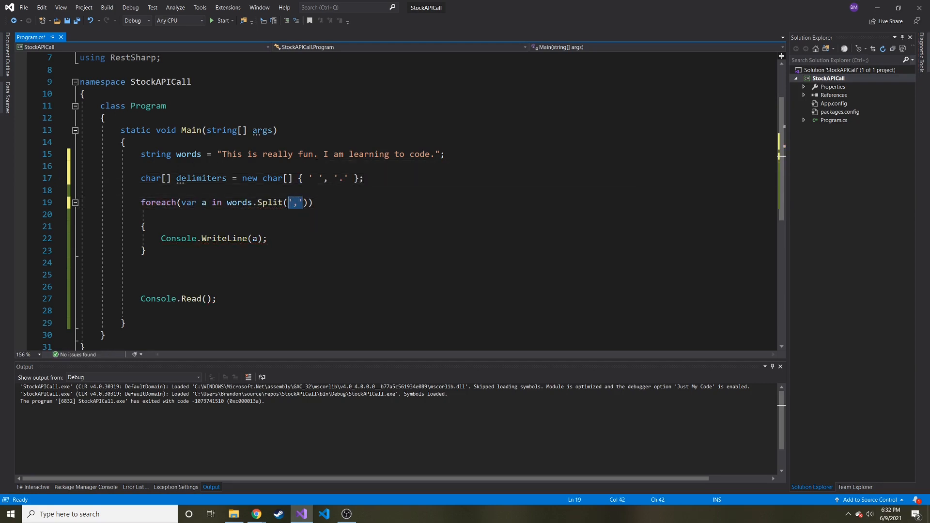
Pass the delimiters array to words.Split in the foreach instead of ','.
{"action": "type", "text": "delimiters"}
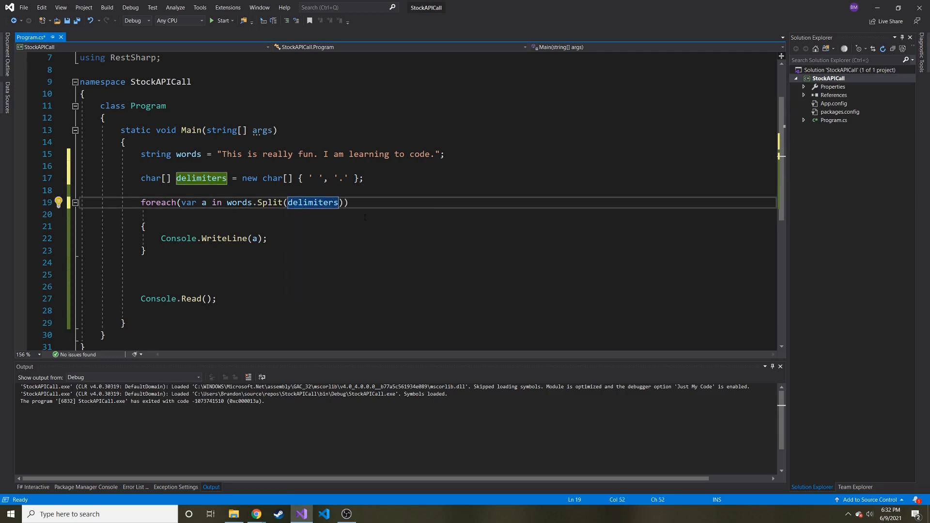
{"action": "mouse_move", "coordinate": [221, 21]}
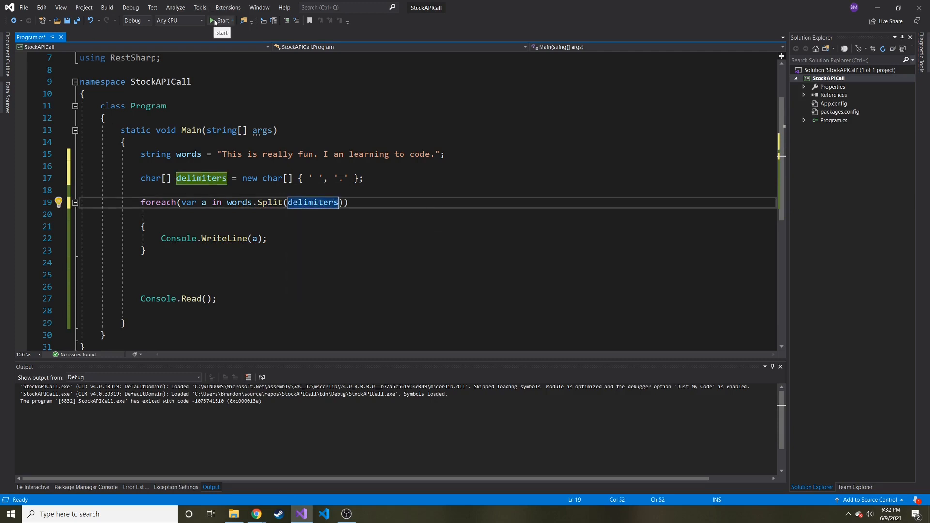
{"action": "mouse_move", "coordinate": [219, 23]}
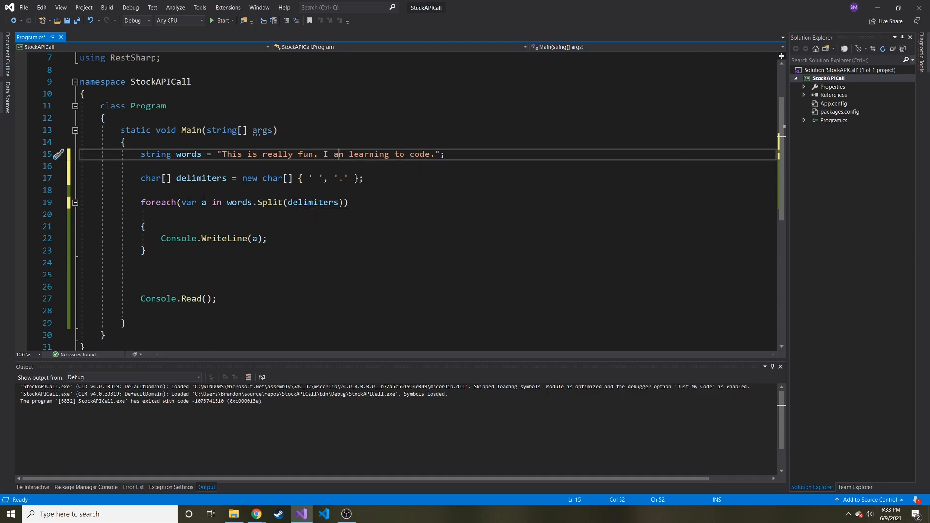
{"action": "mouse_move", "coordinate": [155, 154]}
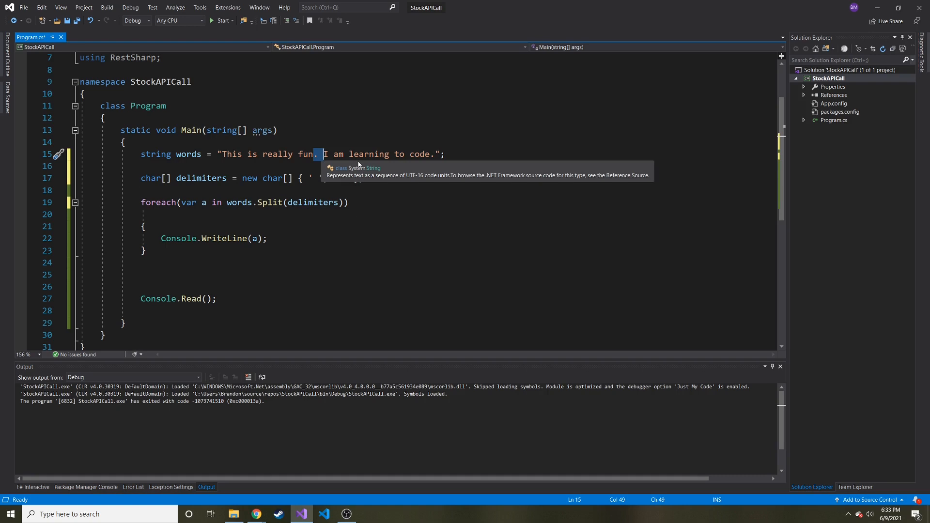
{"action": "mouse_move", "coordinate": [223, 20]}
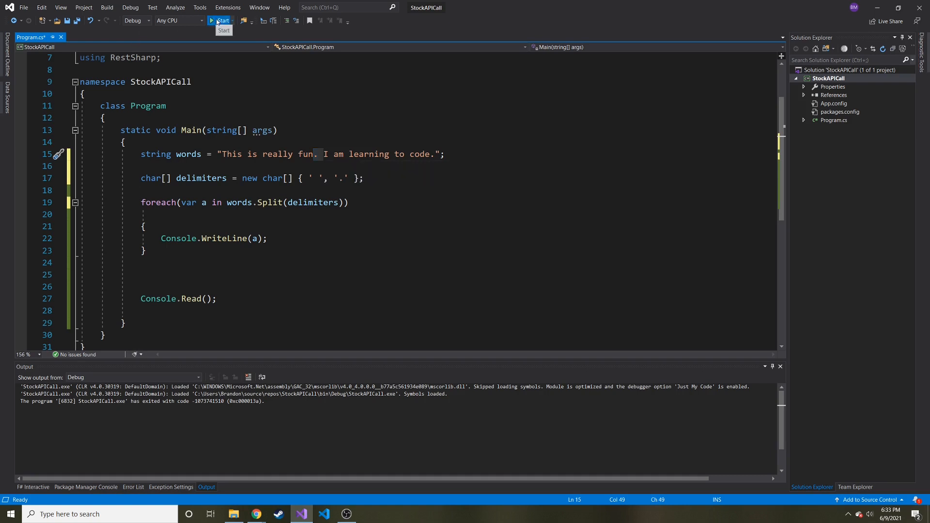
Run the program so each word of the sentence prints on its own line.
{"action": "left_click", "coordinate": [221, 21]}
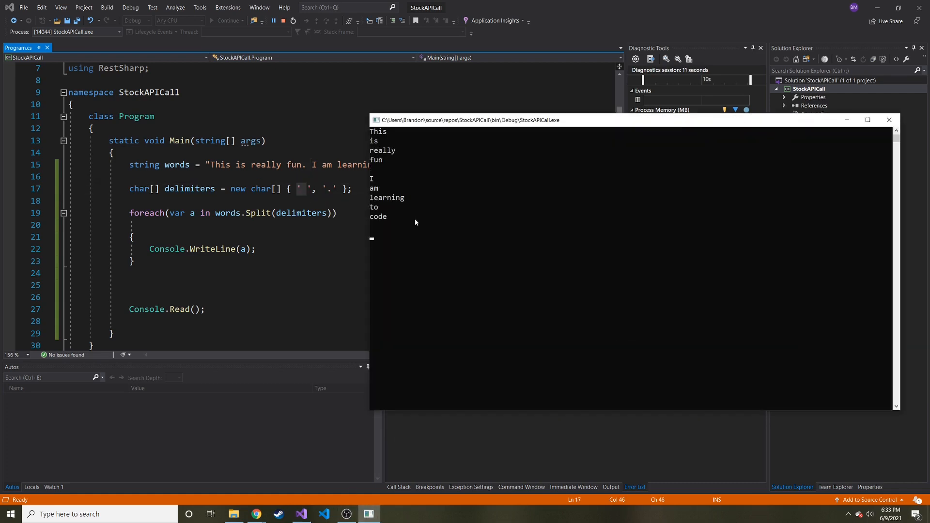
{"action": "mouse_move", "coordinate": [379, 236]}
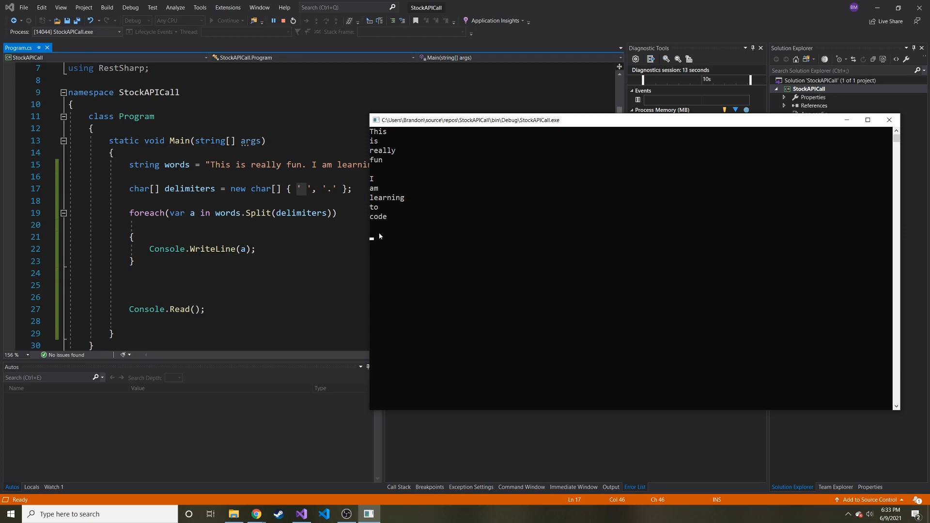
{"action": "mouse_move", "coordinate": [369, 243]}
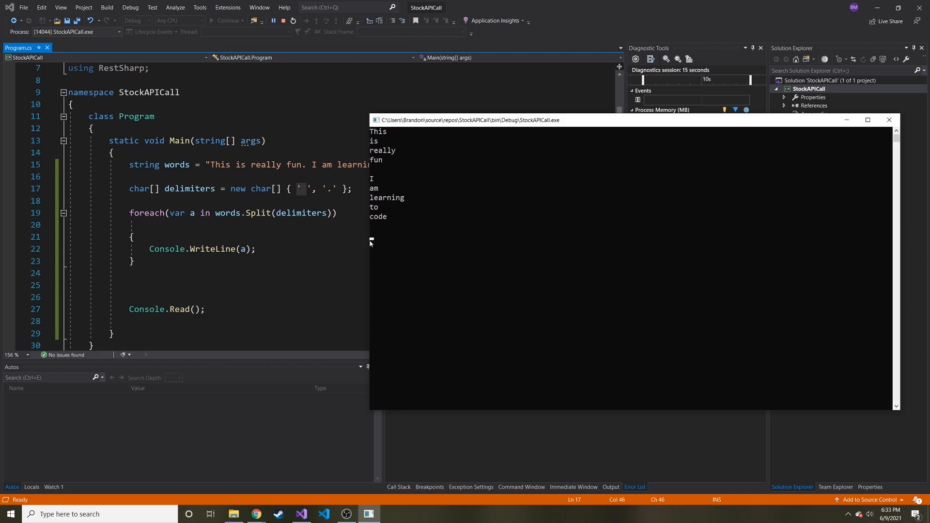
{"action": "mouse_move", "coordinate": [371, 233]}
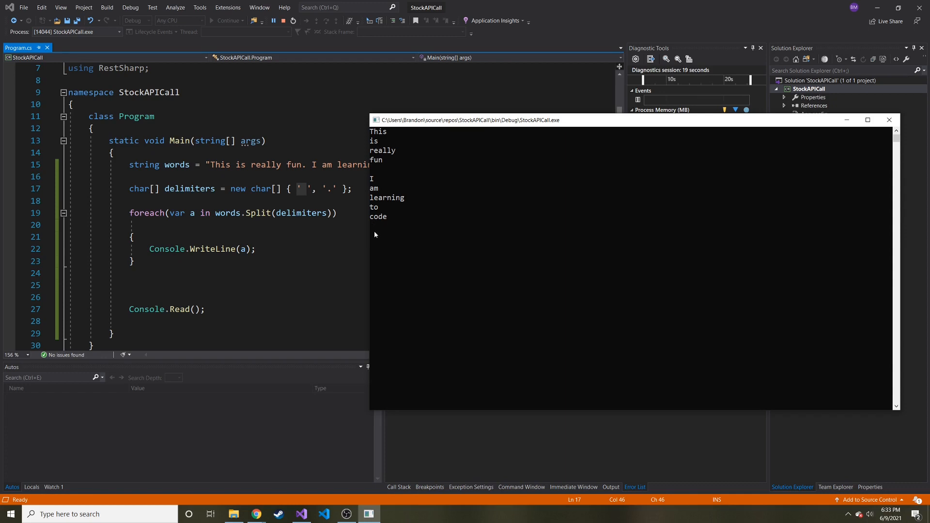
{"action": "mouse_move", "coordinate": [383, 170]}
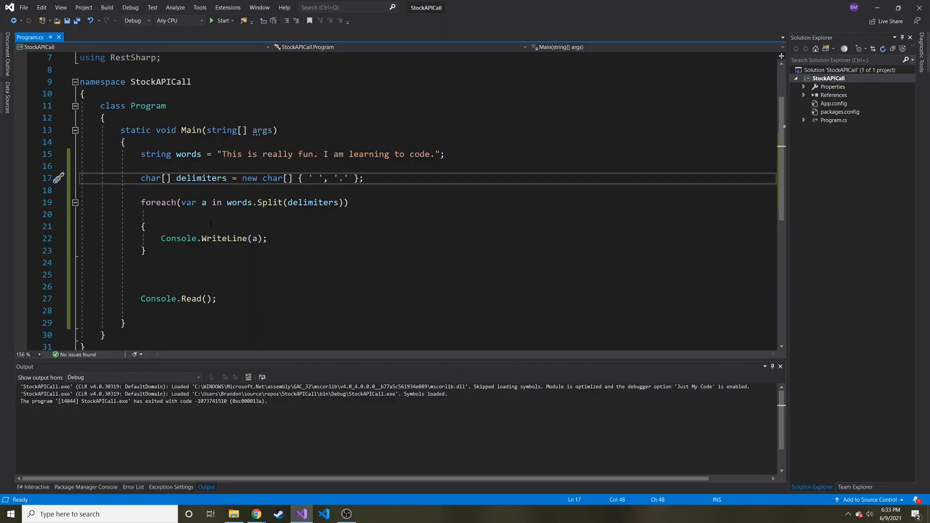
Add StringSplitOptions.RemoveEmptyEntries to the Split call and rerun the program.
{"action": "double_click", "coordinate": [313, 202]}
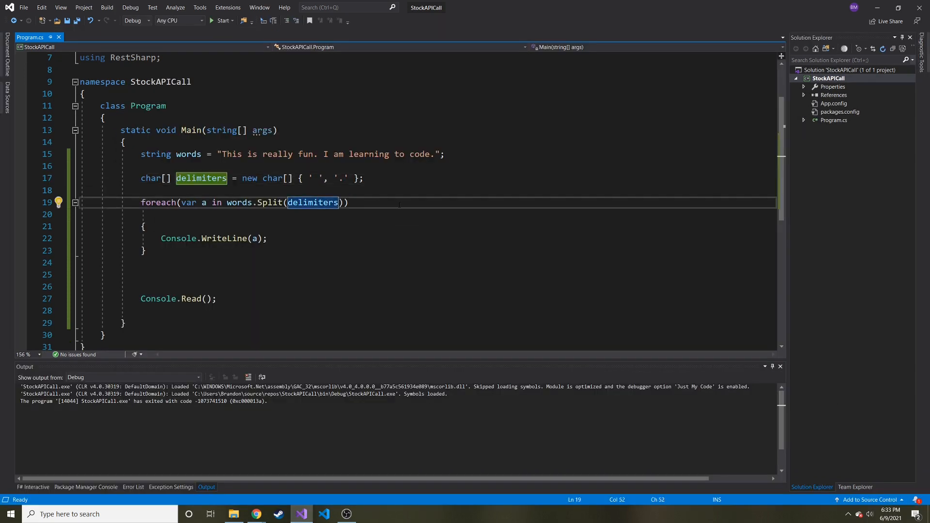
{"action": "mouse_move", "coordinate": [311, 203]}
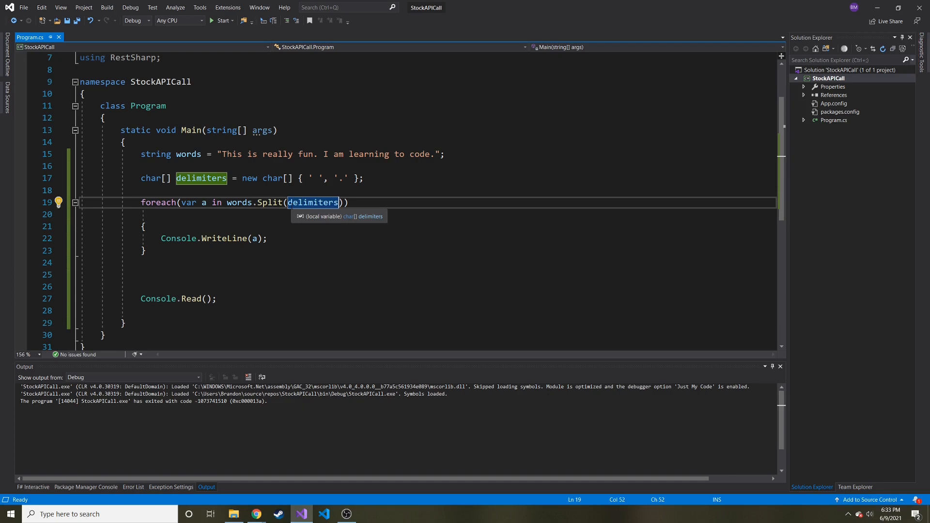
{"action": "type", "text": ", StringSplitOptions"}
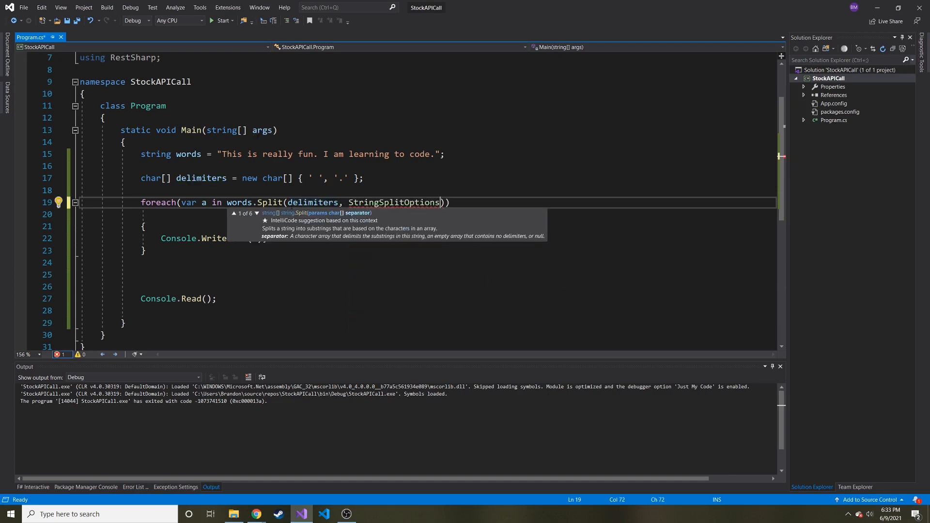
{"action": "type", "text": ".RemoveEmptyEntries"}
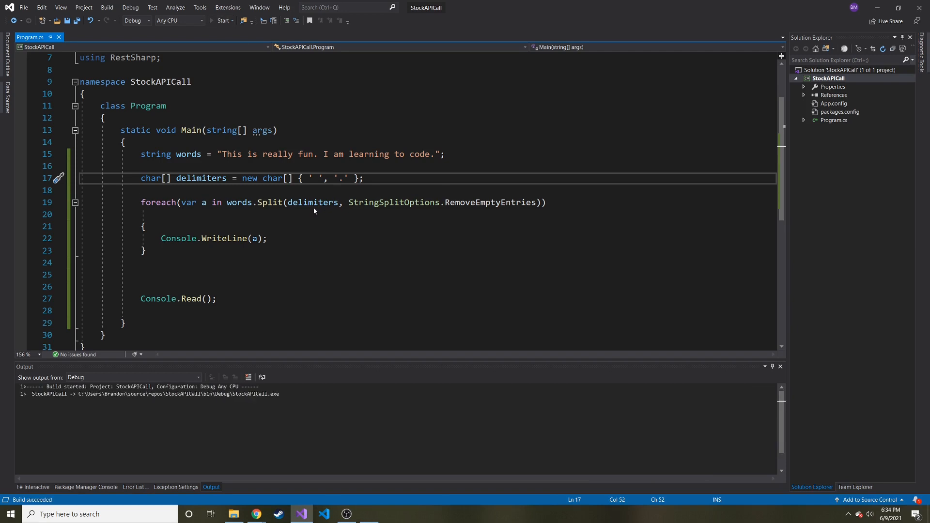
{"action": "left_click", "coordinate": [223, 21]}
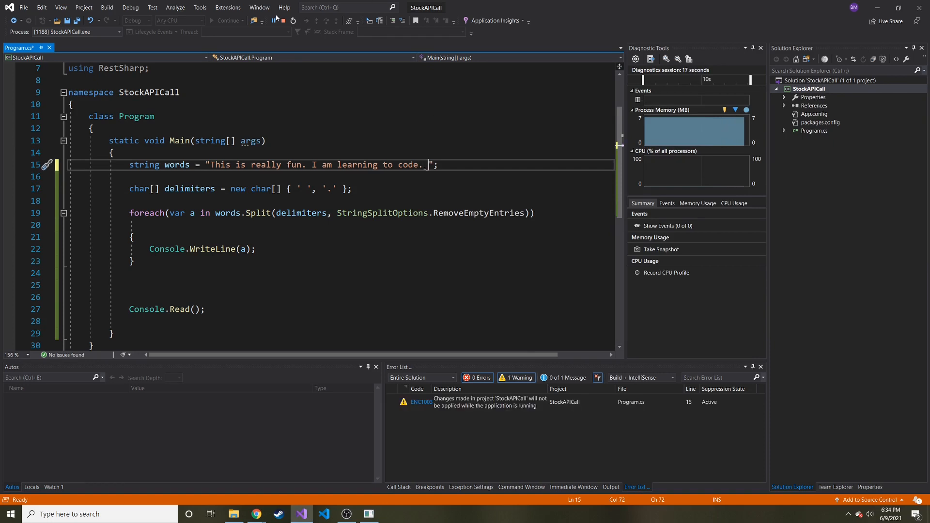
Stop debugging, append Cool! to the sentence, and run it again.
{"action": "left_click", "coordinate": [293, 20]}
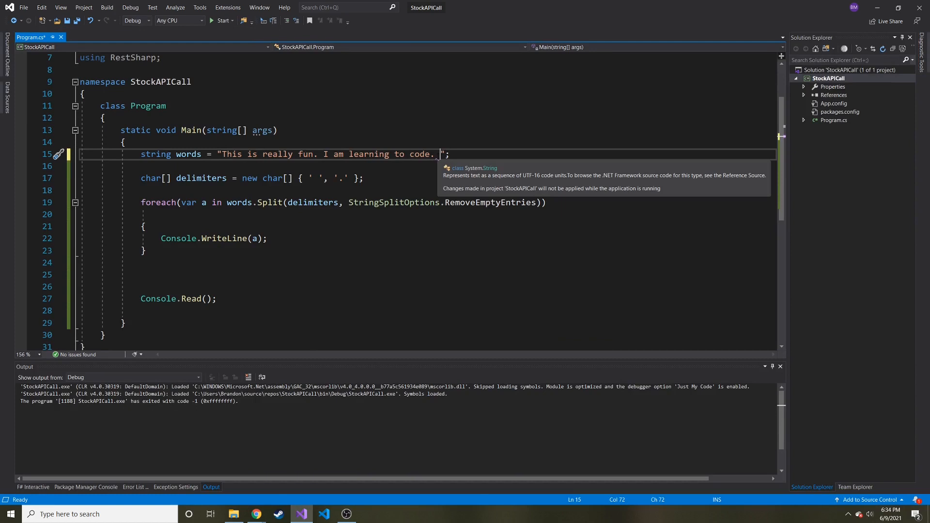
{"action": "type", "text": "Cool!"}
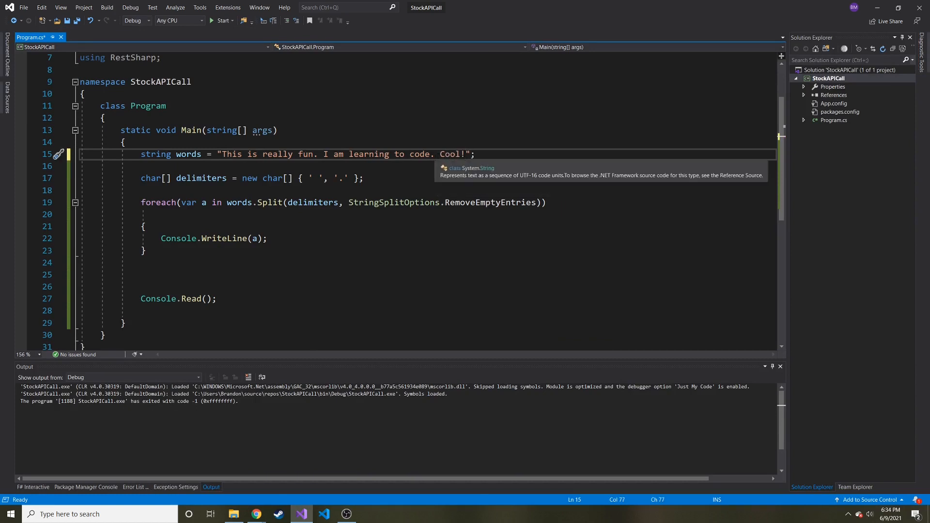
{"action": "left_click", "coordinate": [222, 20]}
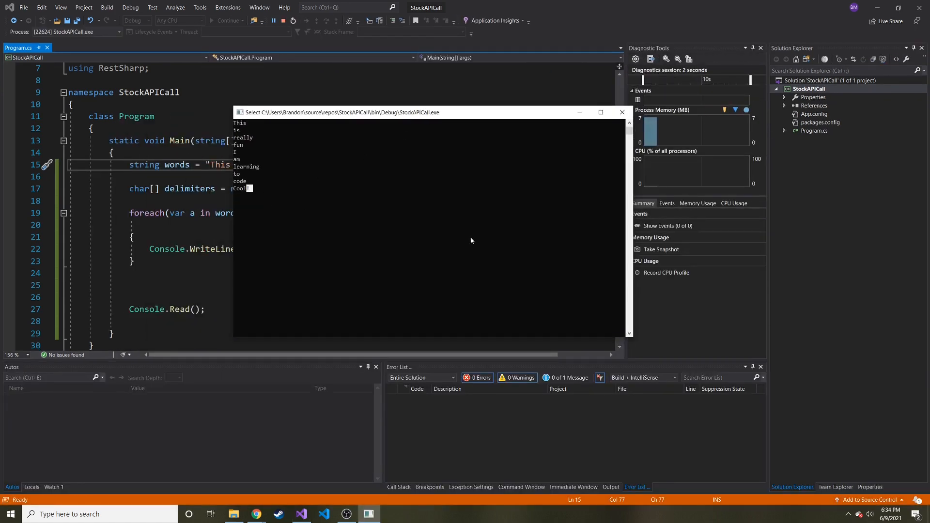
{"action": "mouse_move", "coordinate": [254, 218]}
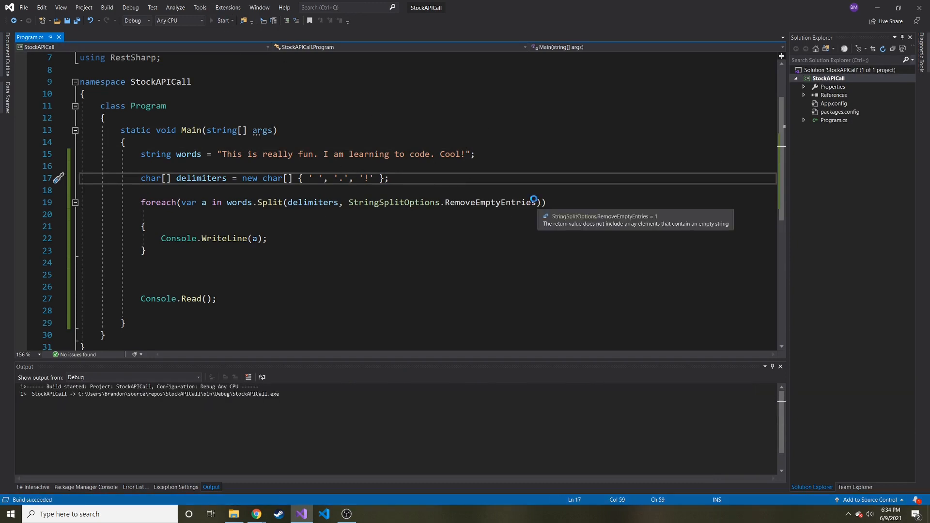
Rerun the program so 'Cool' prints without its exclamation mark and view the console output.
{"action": "left_click", "coordinate": [223, 20]}
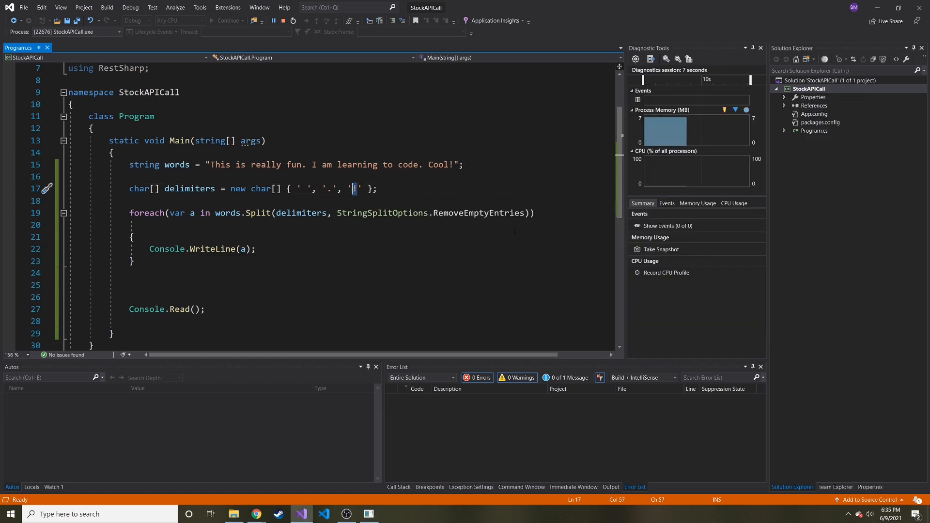
{"action": "left_click", "coordinate": [225, 20]}
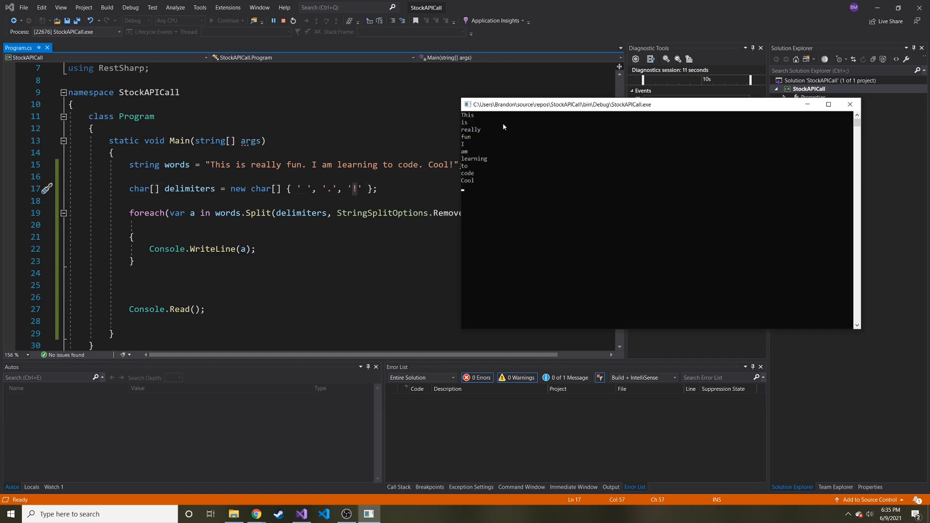